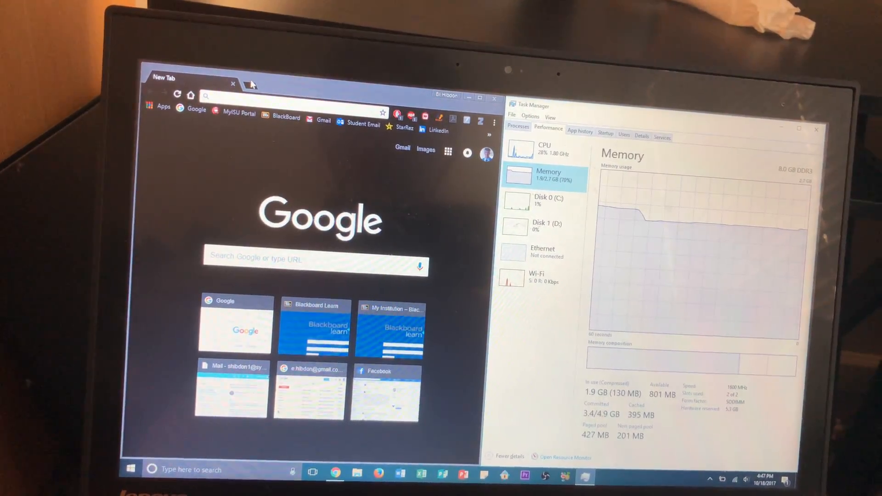
# Launch Firefox from the taskbar to start adding memory load
pyautogui.click(247, 77)
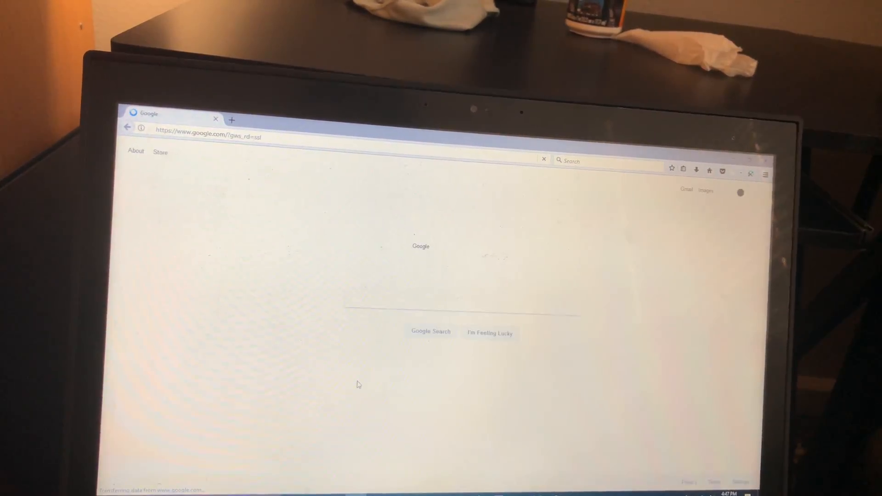
pyautogui.click(232, 119)
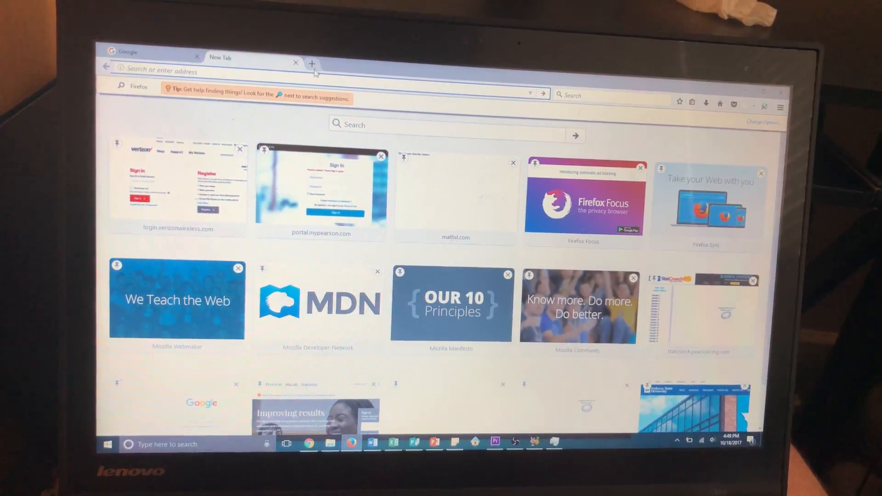
# Add more blank Firefox tabs, then launch Adobe Acrobat Reader DC from the taskbar
pyautogui.click(312, 64)
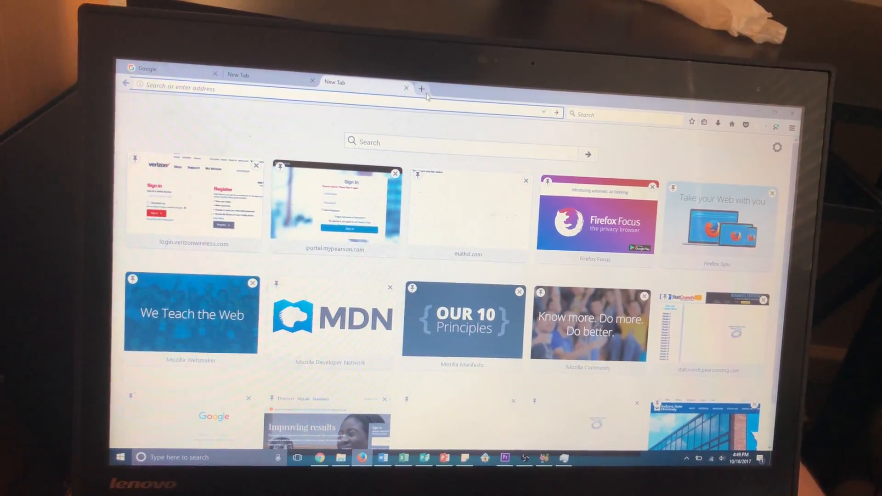
pyautogui.click(421, 89)
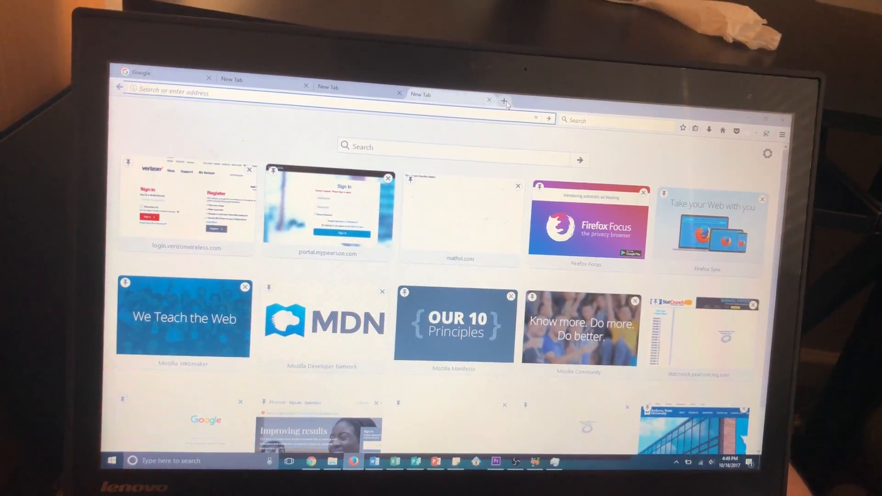
pyautogui.click(502, 101)
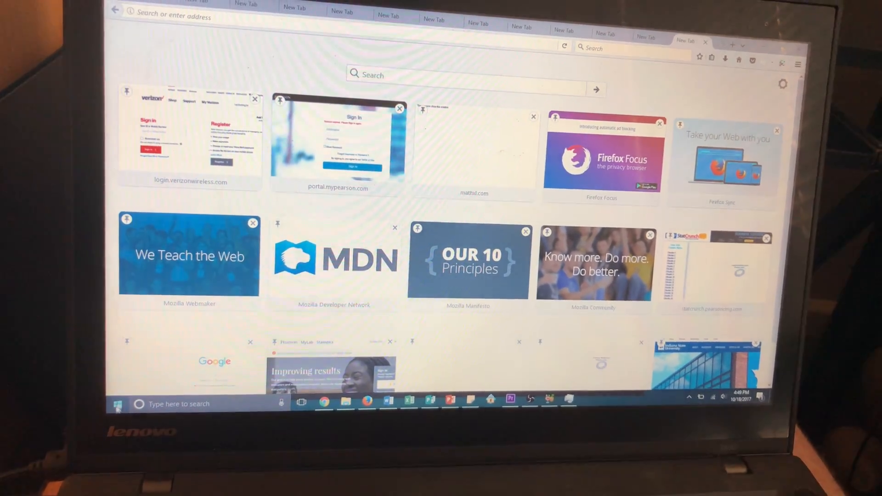
pyautogui.click(117, 404)
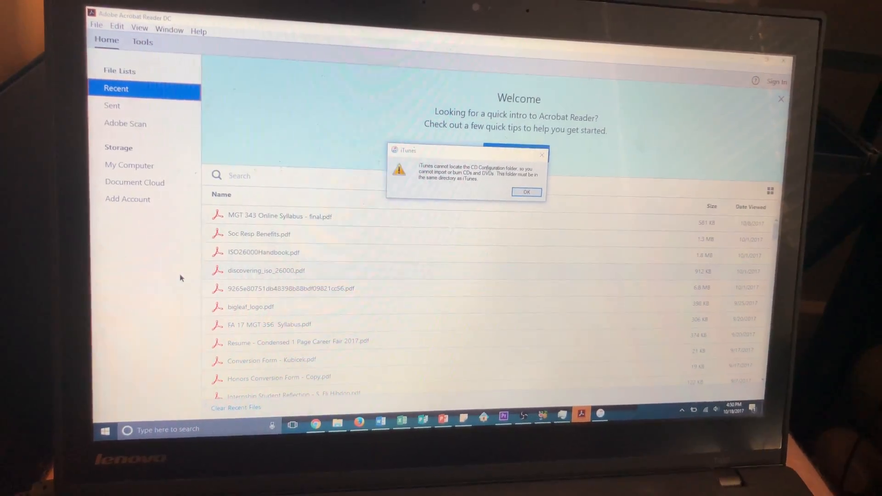
# Launch HP Smart and Lenovo Companion from the Start app list and scroll toward Microsoft Edge
pyautogui.click(104, 429)
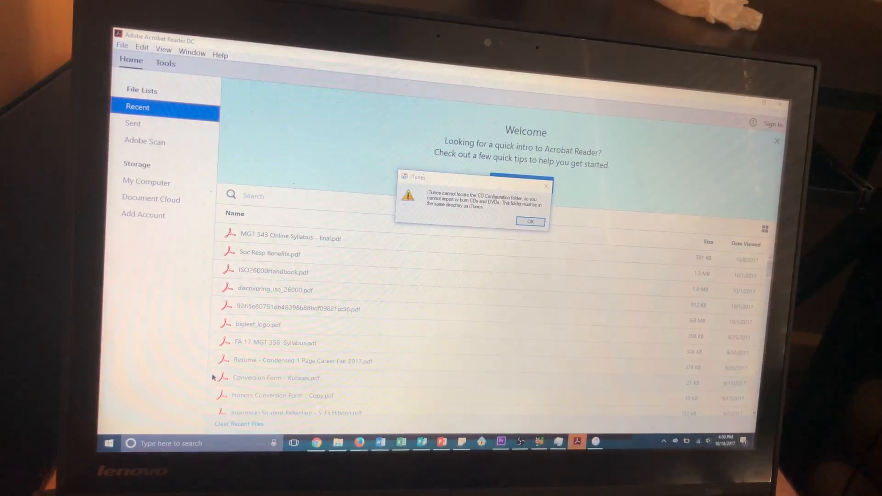
pyautogui.click(108, 442)
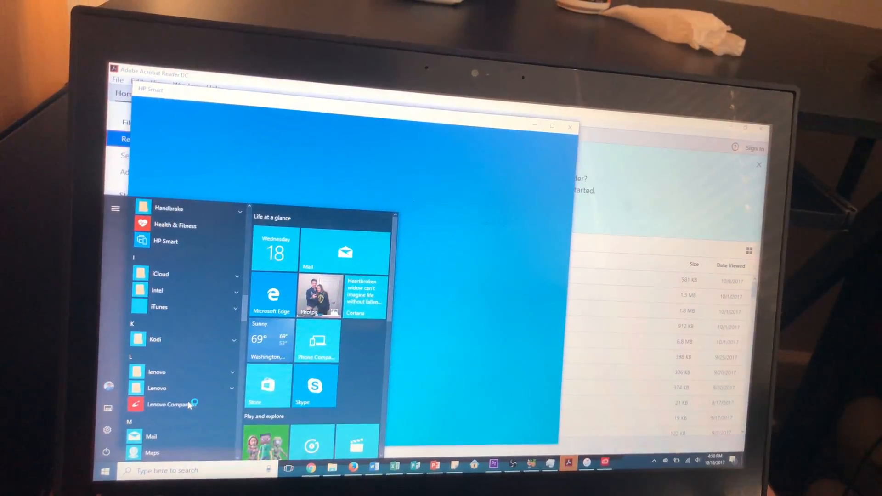
pyautogui.click(167, 404)
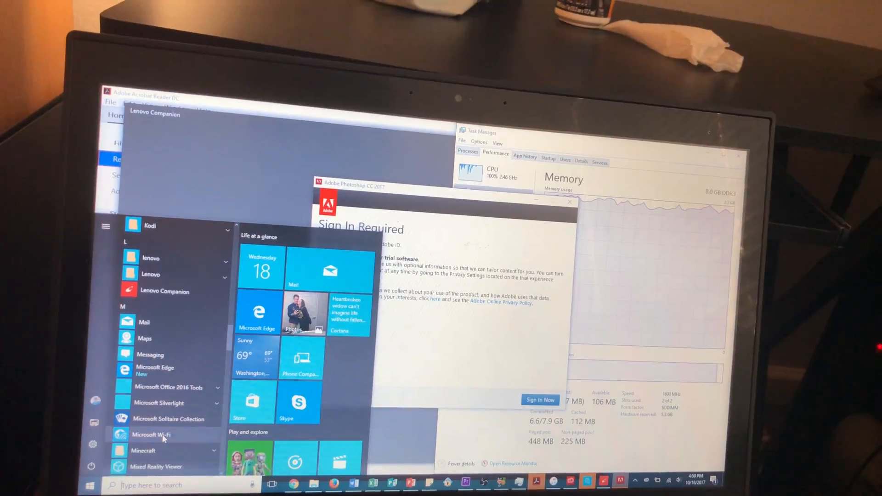
pyautogui.scroll(-3)
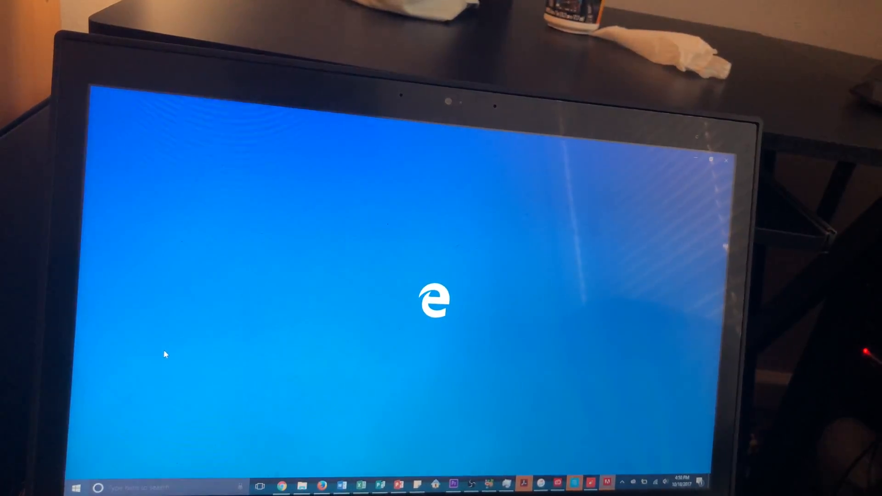
# Launch the Sports app from the Start menu app list
pyautogui.click(77, 487)
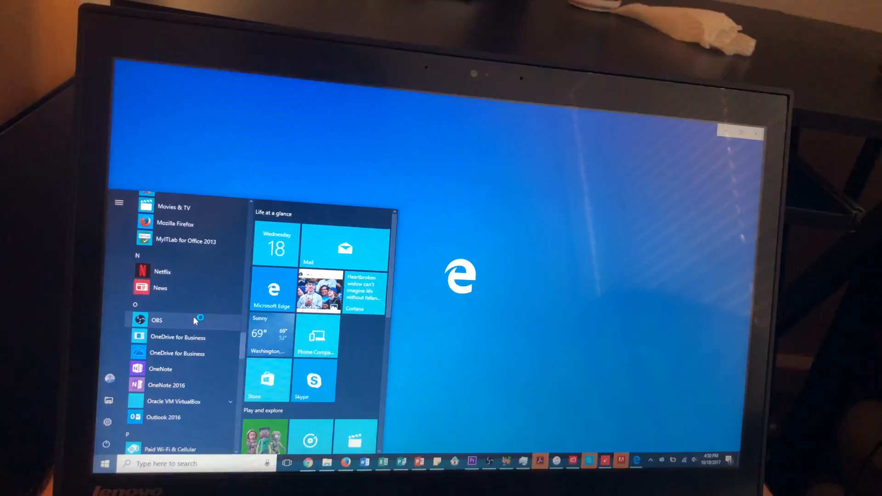
pyautogui.click(273, 290)
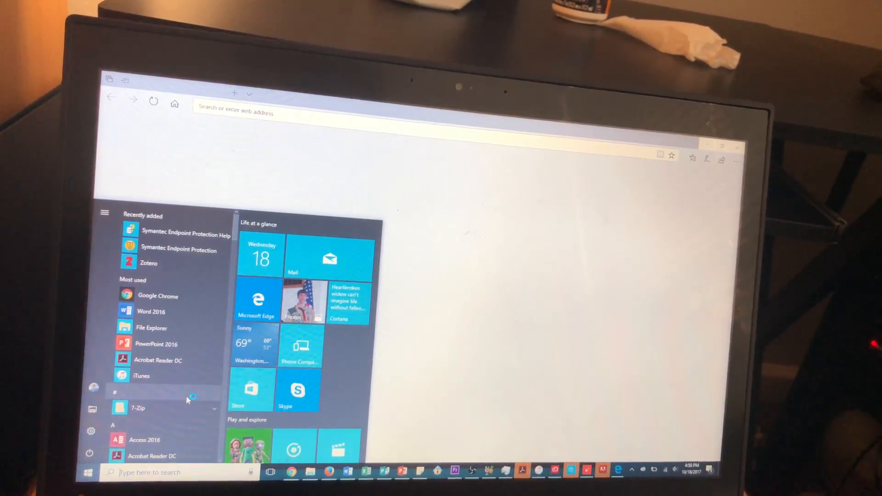
pyautogui.scroll(-3)
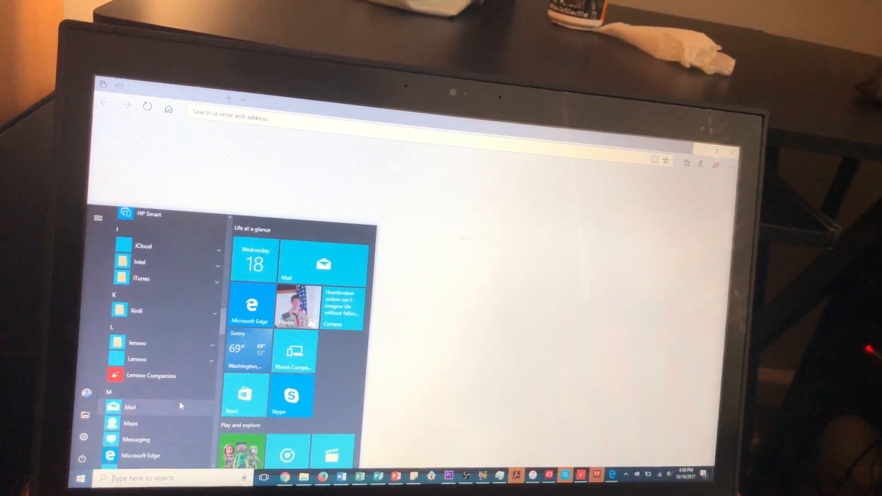
pyautogui.scroll(-3)
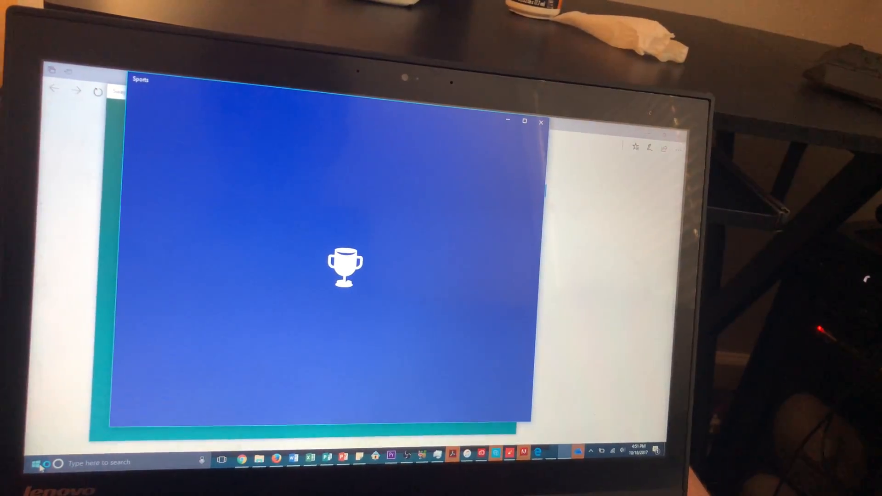
# Launch the Xbox app and Skype for Business from the Start app list
pyautogui.click(34, 462)
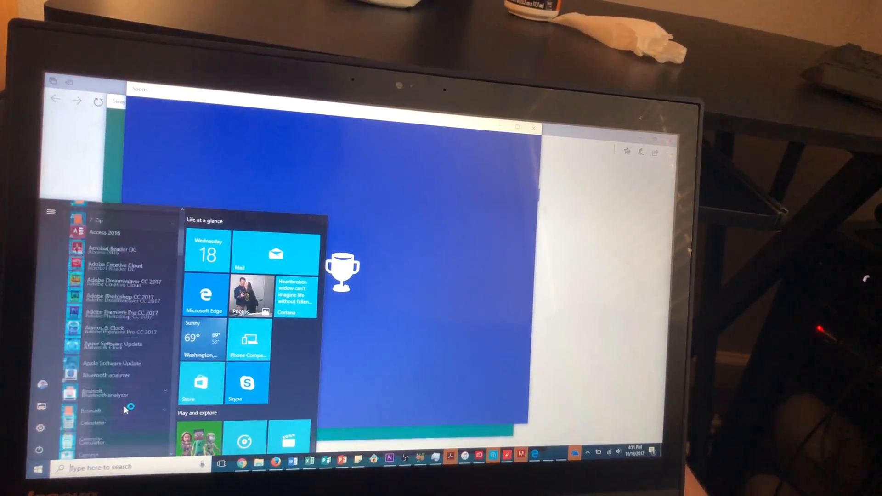
pyautogui.scroll(-3)
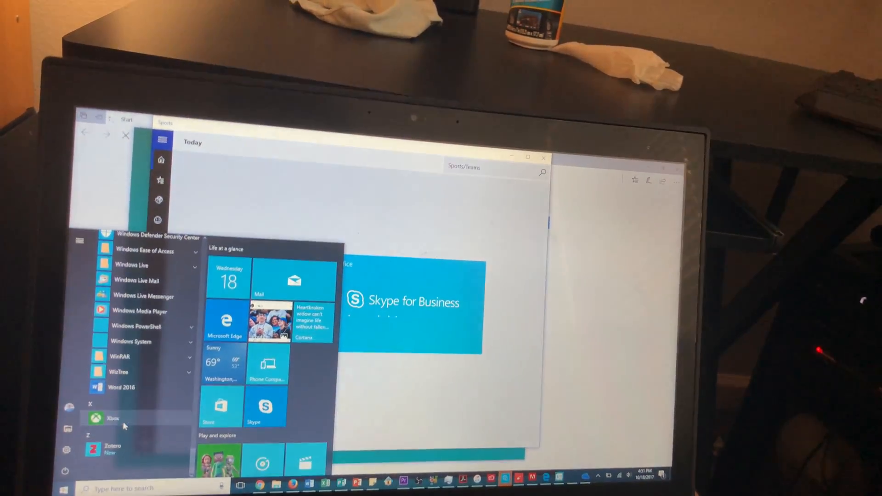
pyautogui.click(112, 417)
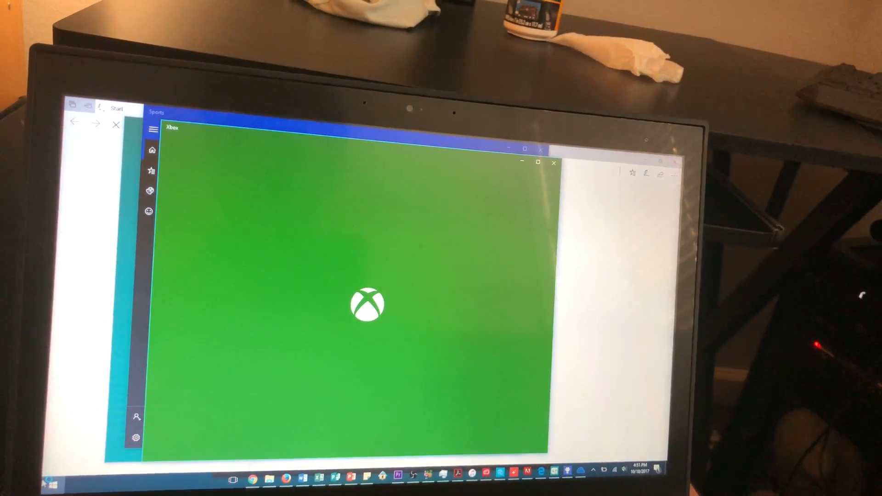
pyautogui.click(54, 476)
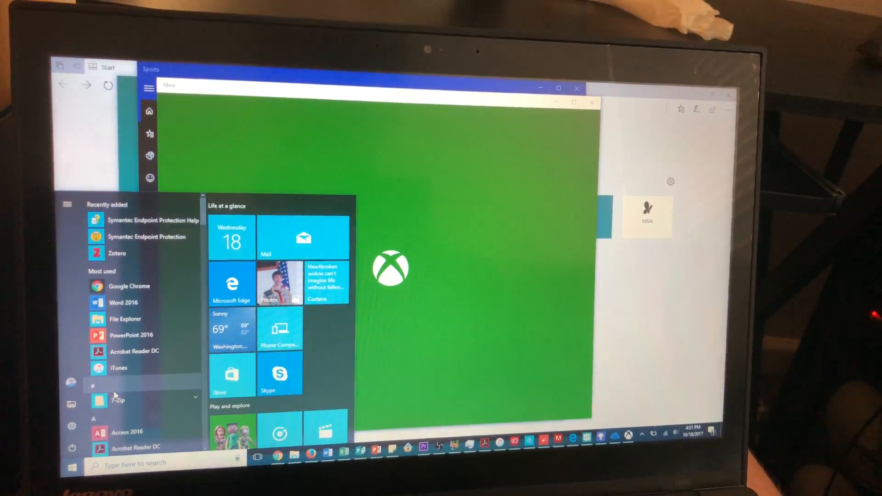
pyautogui.scroll(-3)
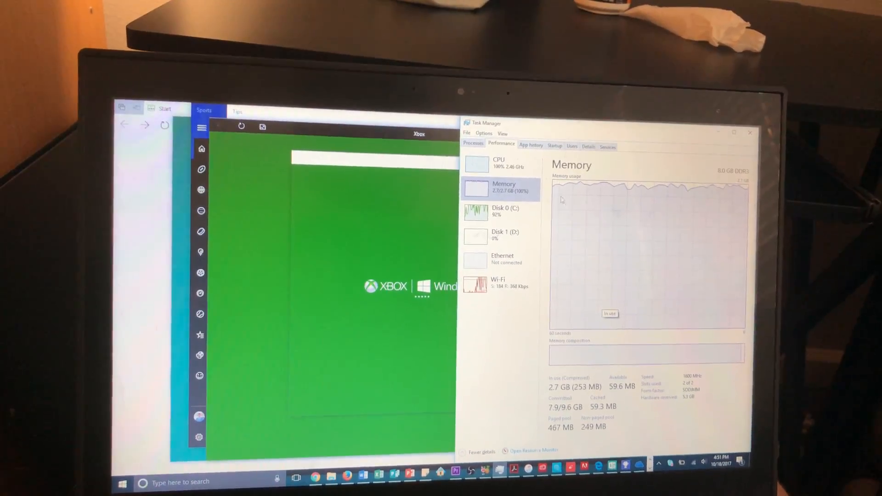
# Open Power Options in Control Panel showing the Power saver plan selected
pyautogui.click(499, 162)
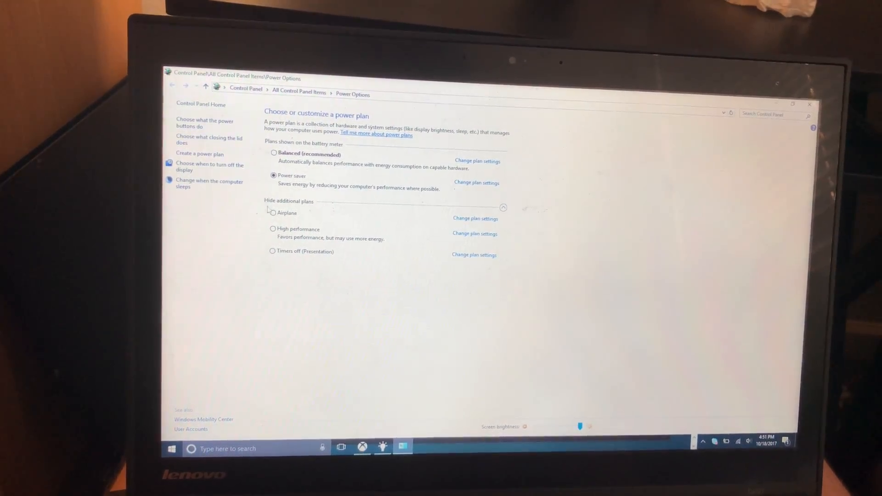
# Select a different power plan radio button in Power Options
pyautogui.click(273, 229)
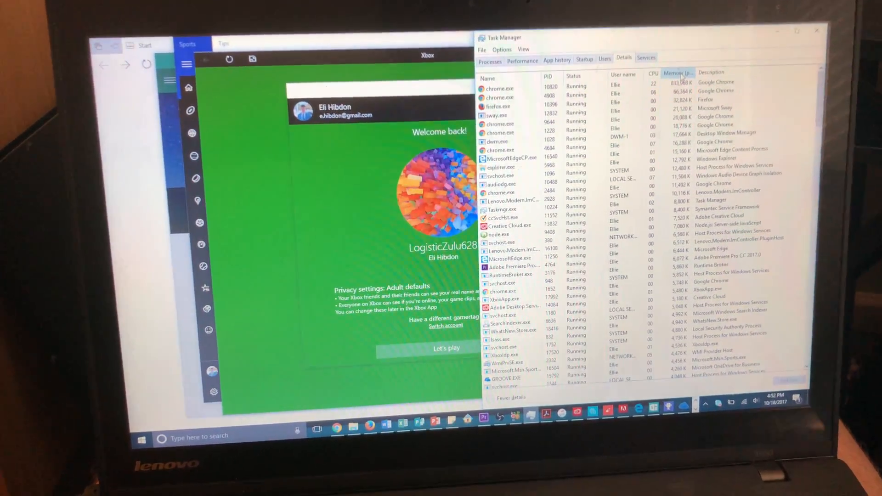
# Set the two most memory-hungry chrome.exe processes to High priority and confirm the change
pyautogui.rightClick(518, 104)
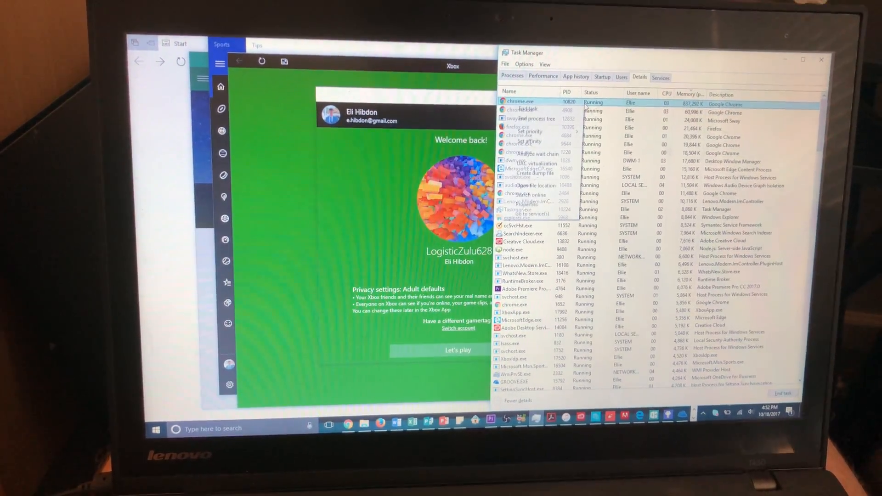
pyautogui.click(525, 134)
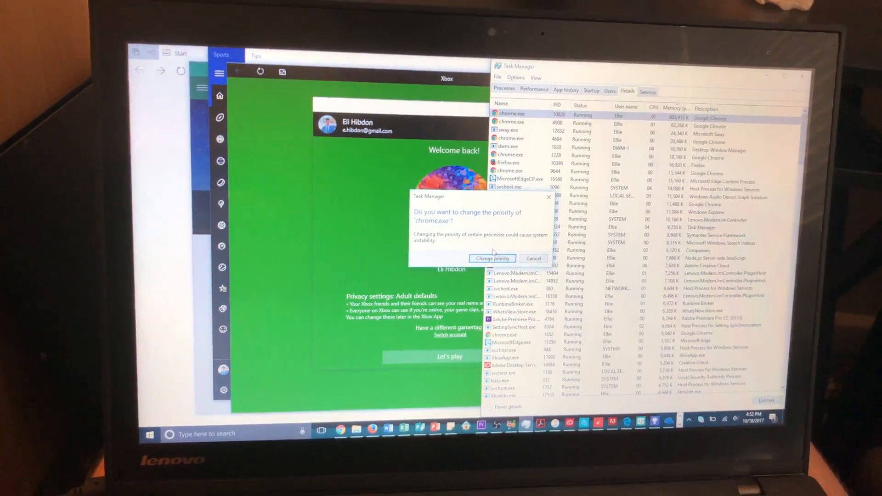
pyautogui.click(492, 258)
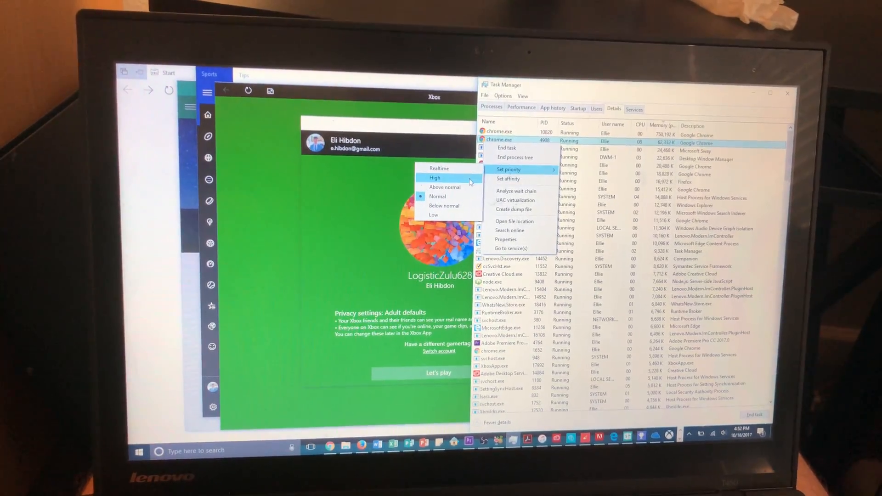
pyautogui.click(435, 177)
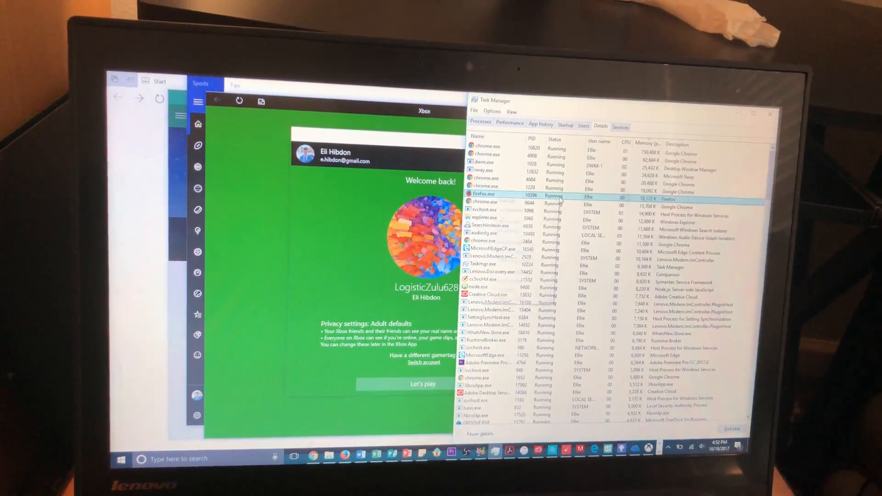
pyautogui.rightClick(480, 195)
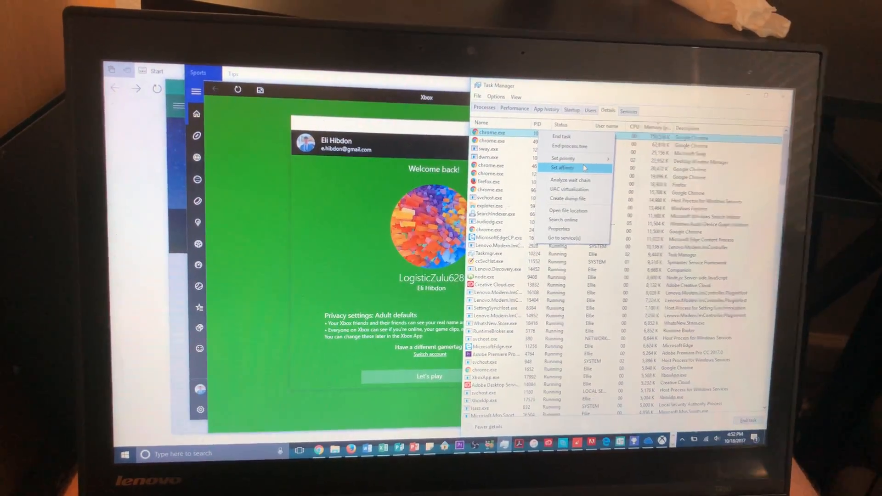
pyautogui.click(563, 168)
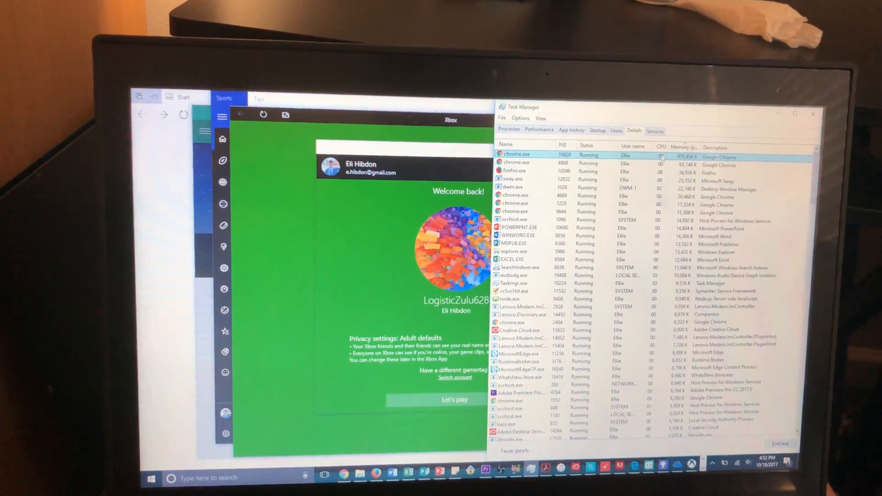
pyautogui.rightClick(516, 154)
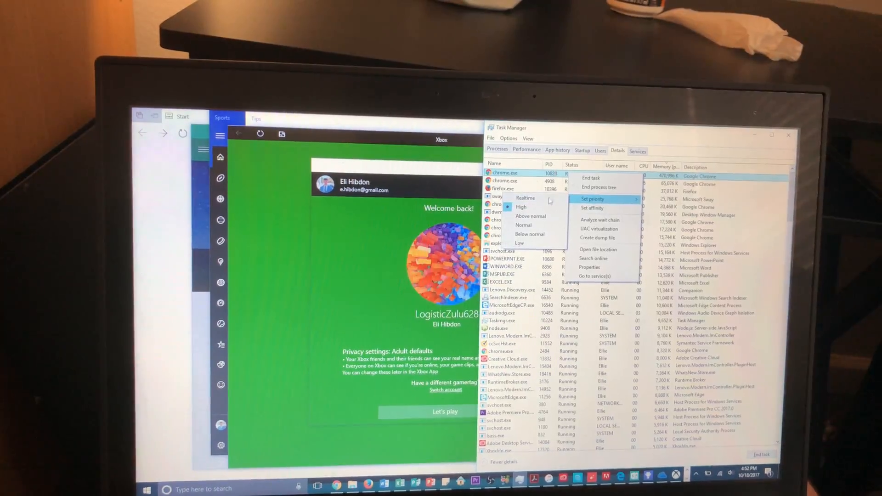
pyautogui.click(525, 197)
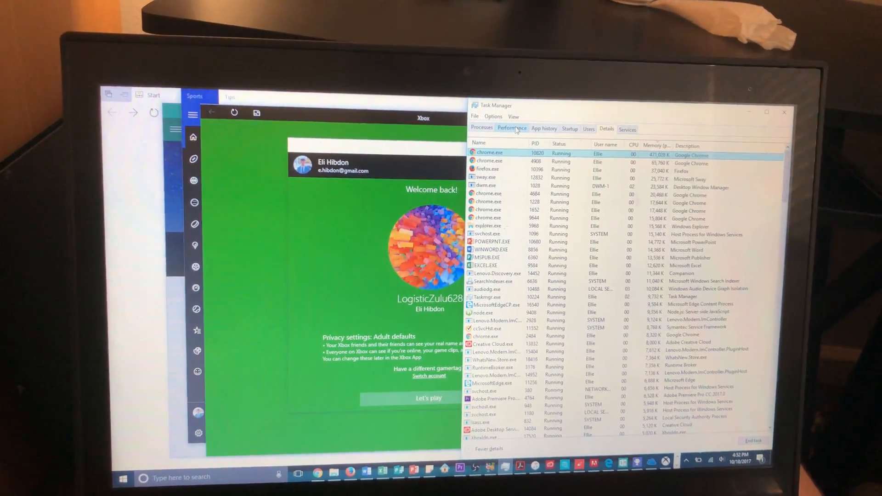
# Switch Task Manager to the Performance memory graph
pyautogui.click(512, 128)
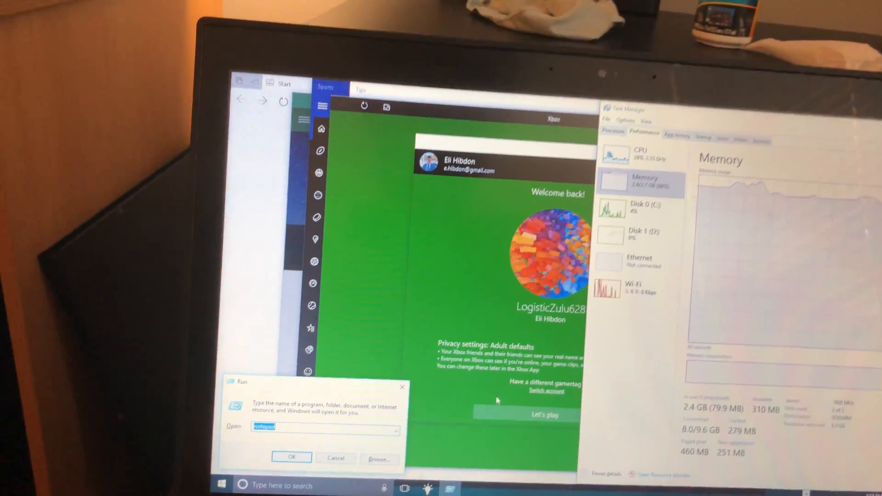
# Run msconfig and show the Boot settings in System Configuration
pyautogui.write('ms')
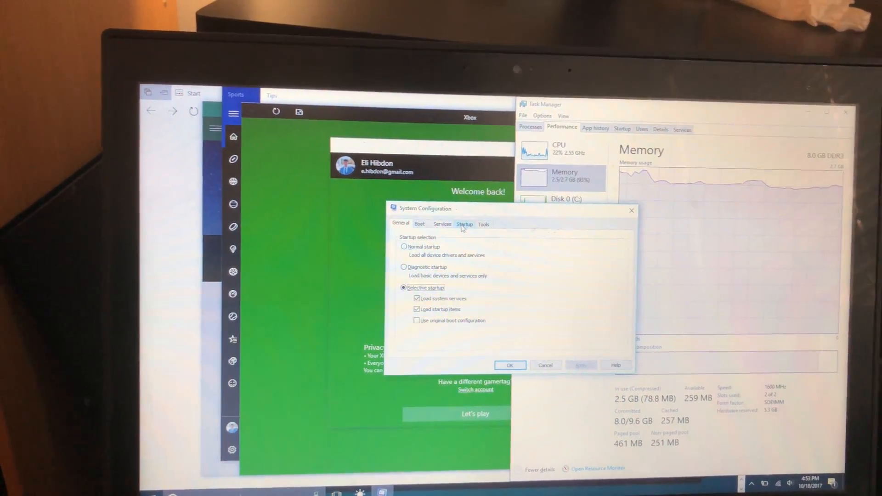
pyautogui.click(420, 227)
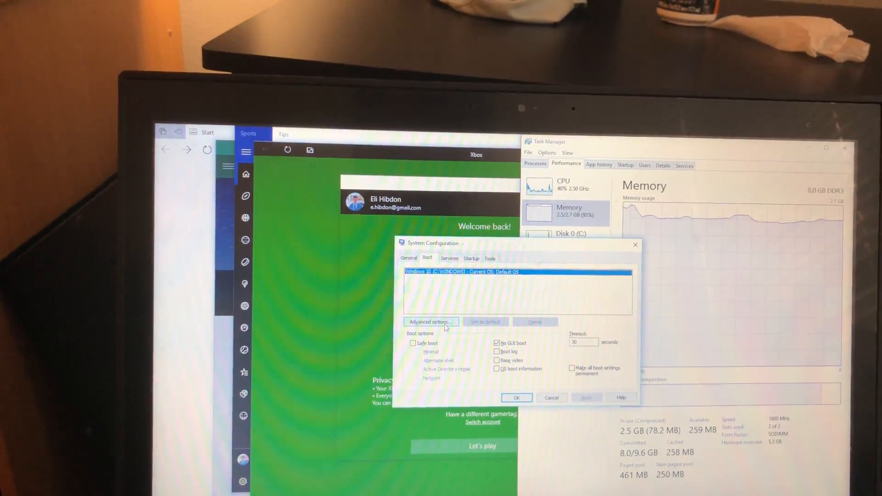
# Confirm Advanced boot options with Maximum memory unchecked, save, and exit without restart
pyautogui.click(430, 321)
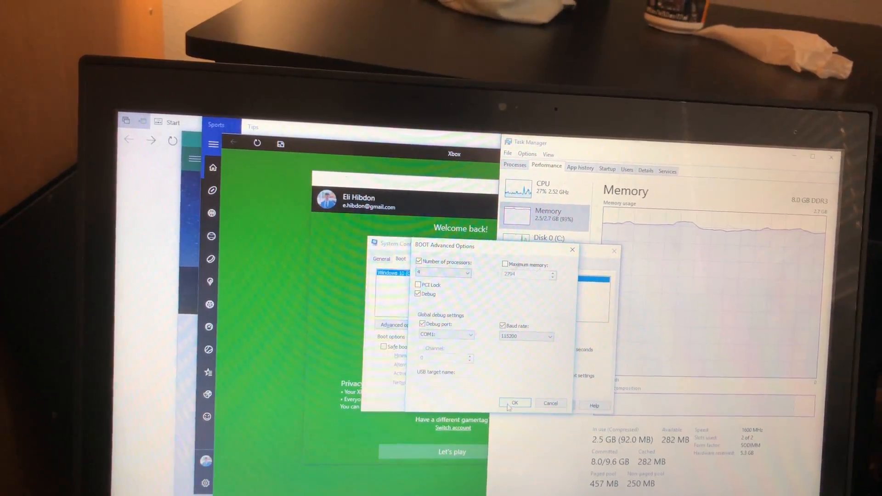
pyautogui.click(514, 402)
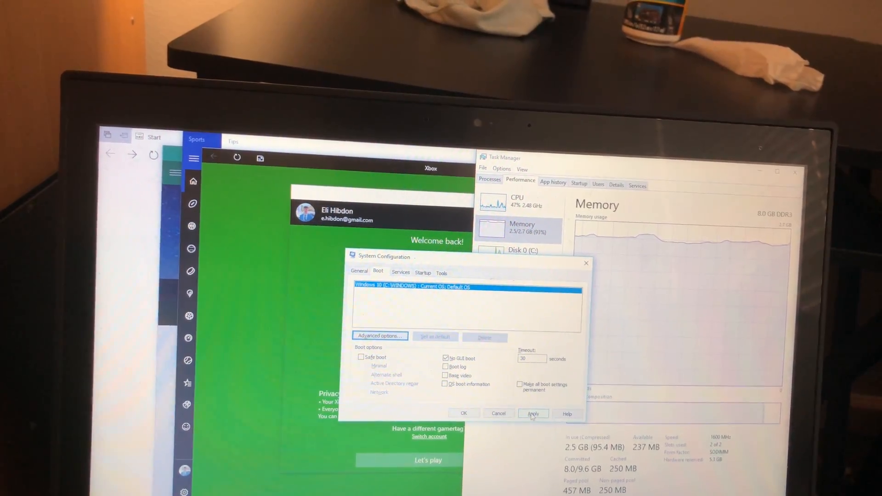
pyautogui.click(532, 412)
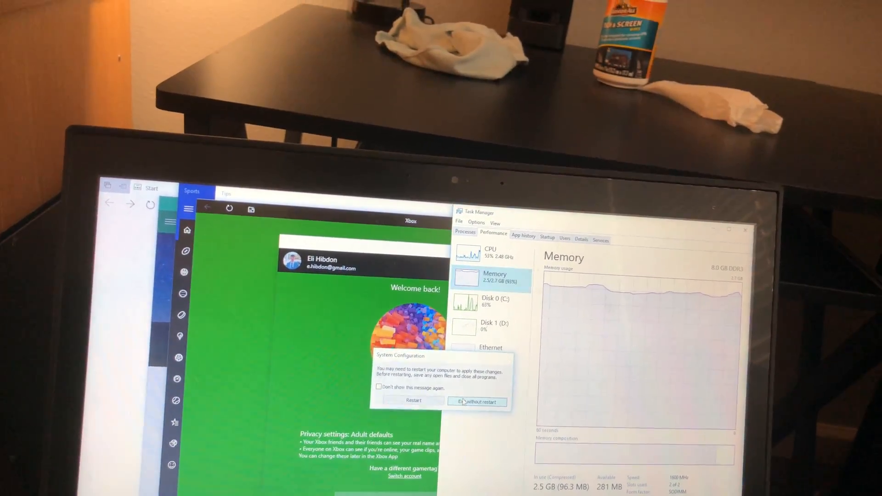
pyautogui.click(477, 401)
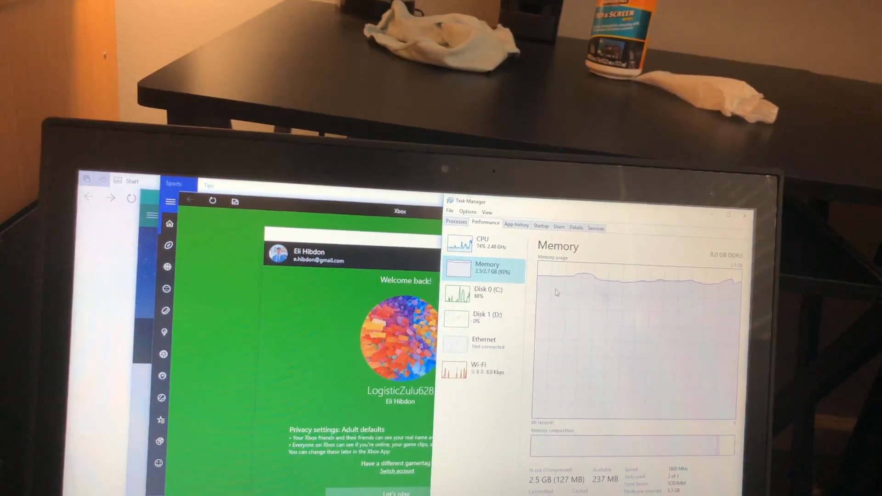